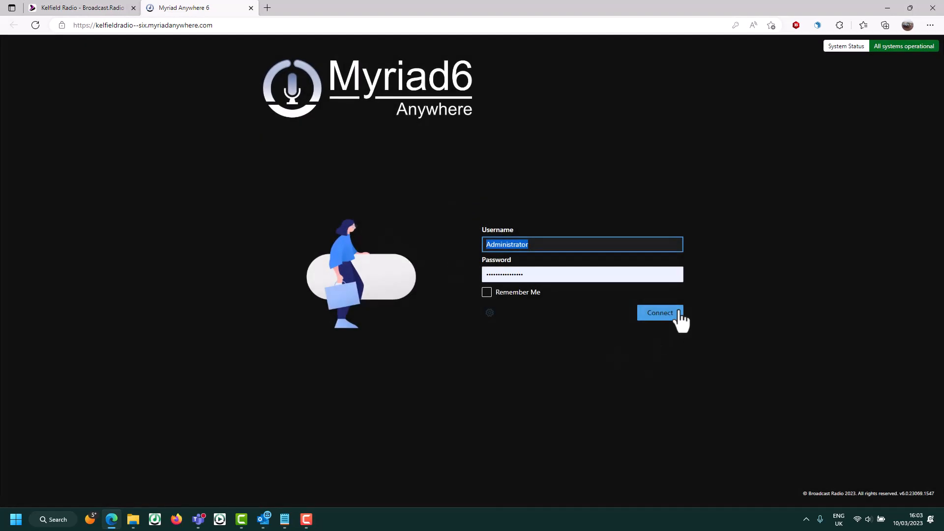
Log in to Myriad 6 Anywhere as Administrator with Remember Me ticked.
left_click(486, 292)
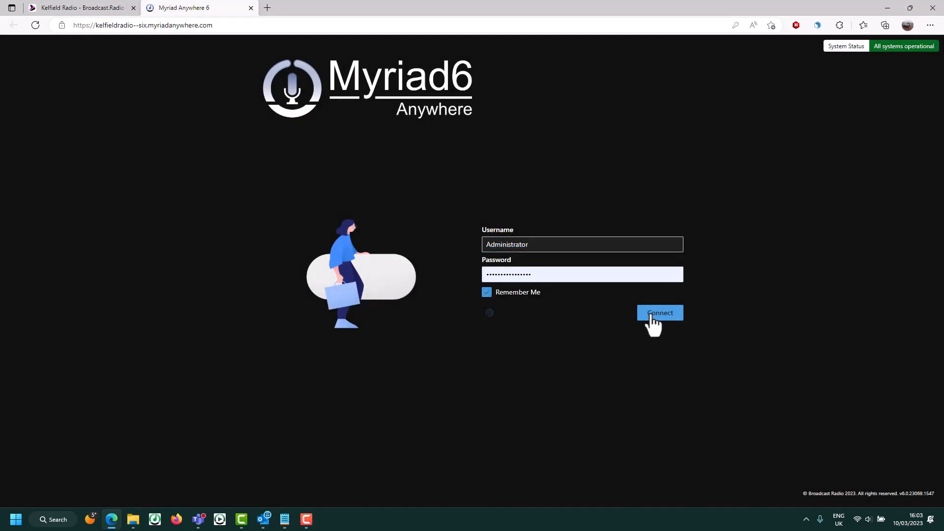
left_click(659, 313)
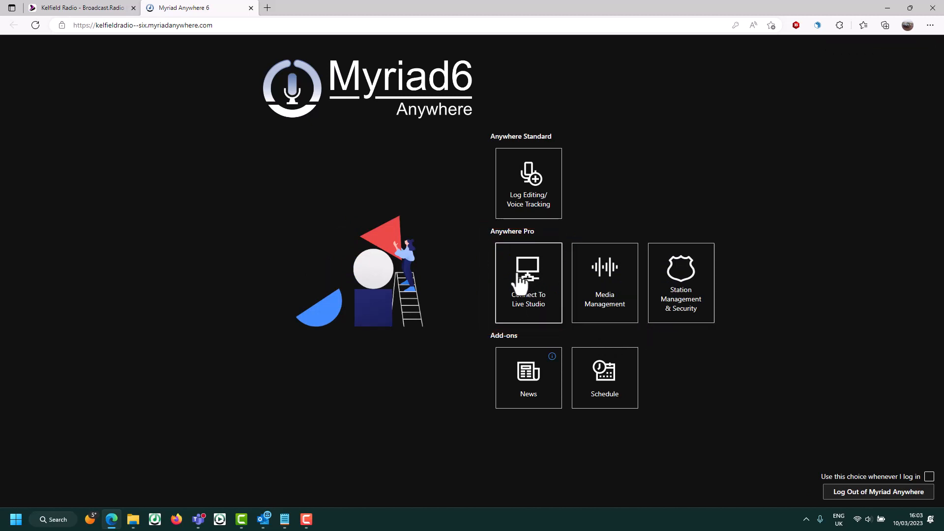
Open Connect To Live Studio and select media wall tile 4000.
left_click(529, 284)
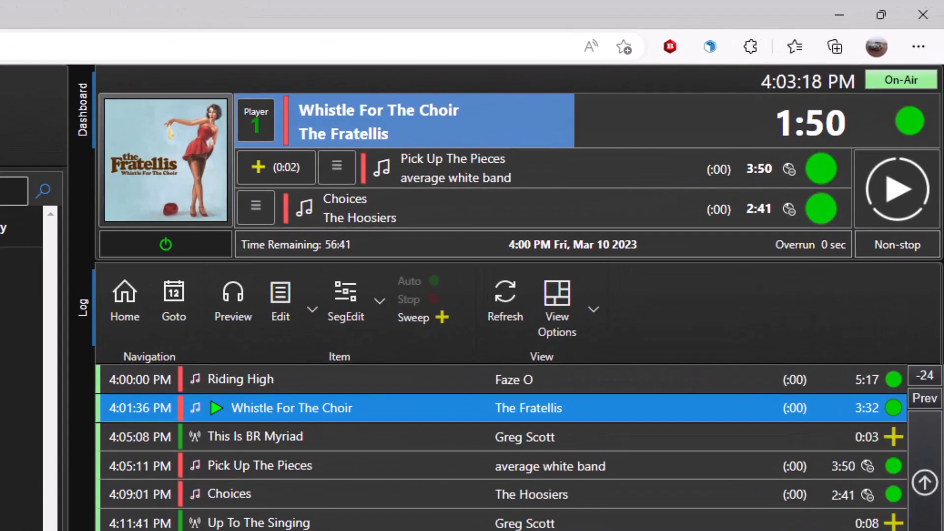
scroll("down", 3)
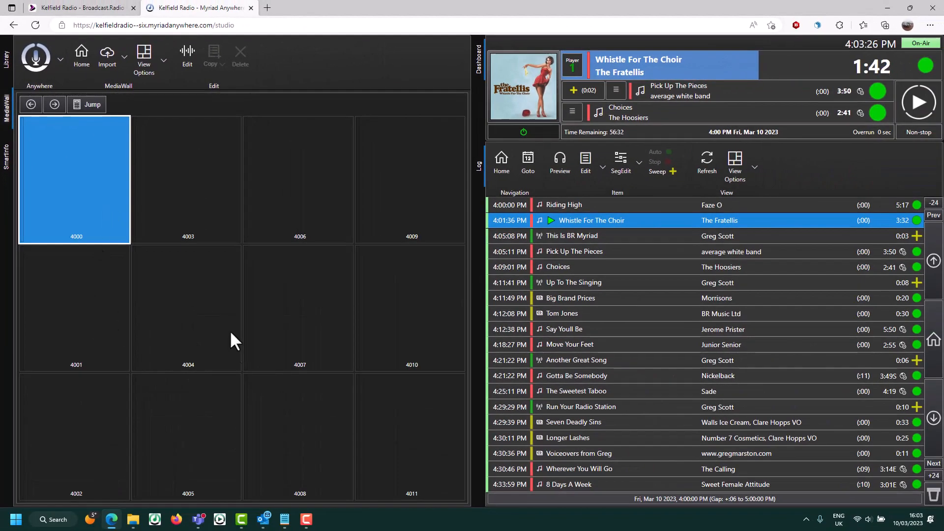
mouse_move(106, 208)
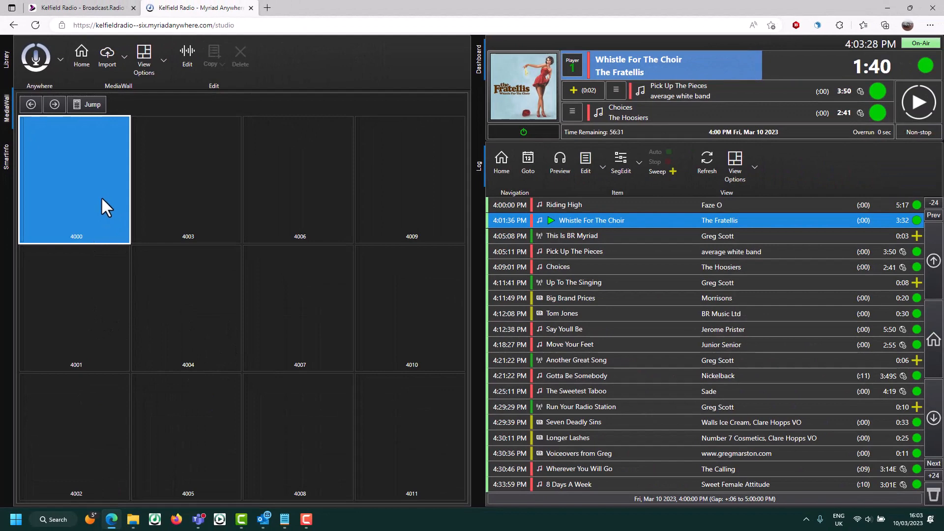
left_click(76, 180)
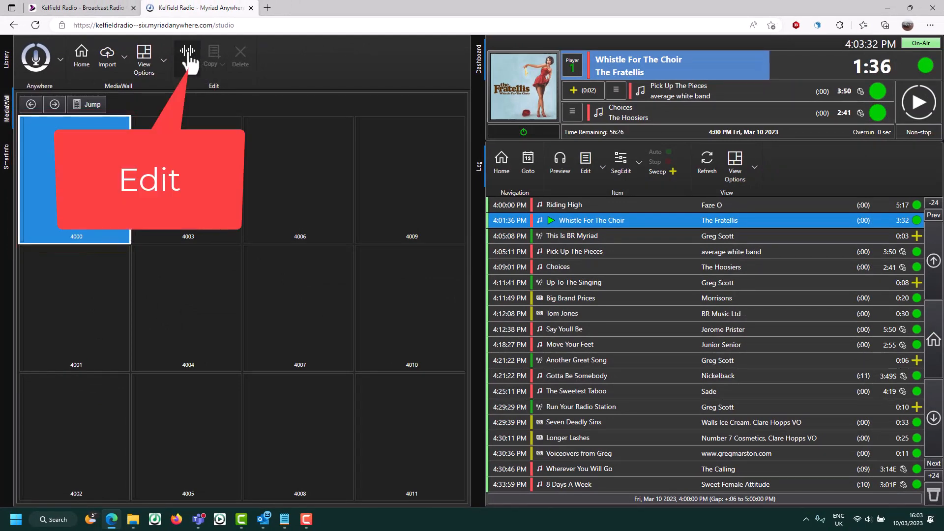
Make item 4000 a stream of the radioorangeleaf URL with 00:10:00 maximum play duration.
left_click(187, 57)
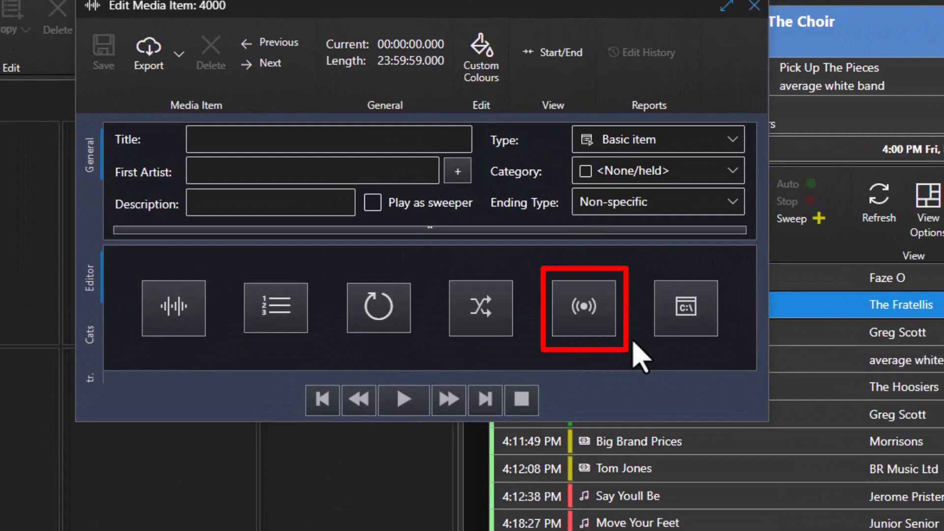
left_click(582, 309)
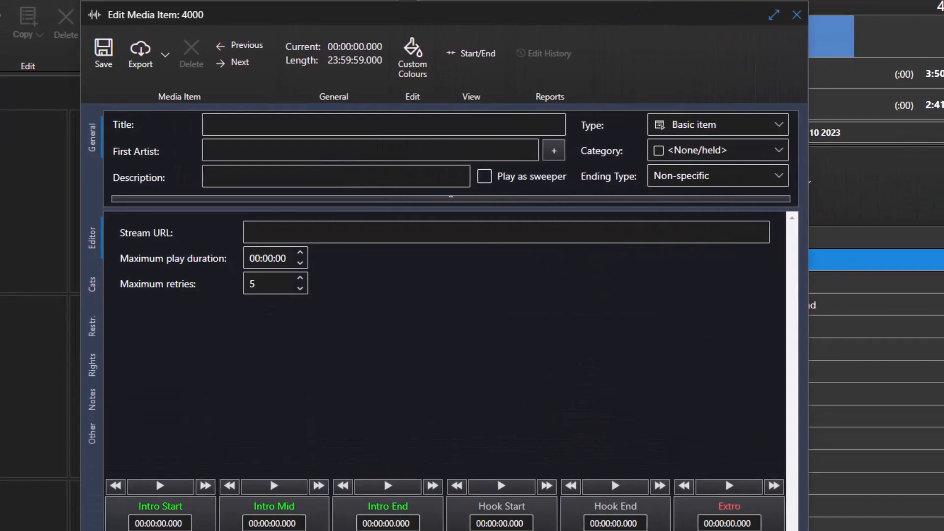
left_click(506, 232)
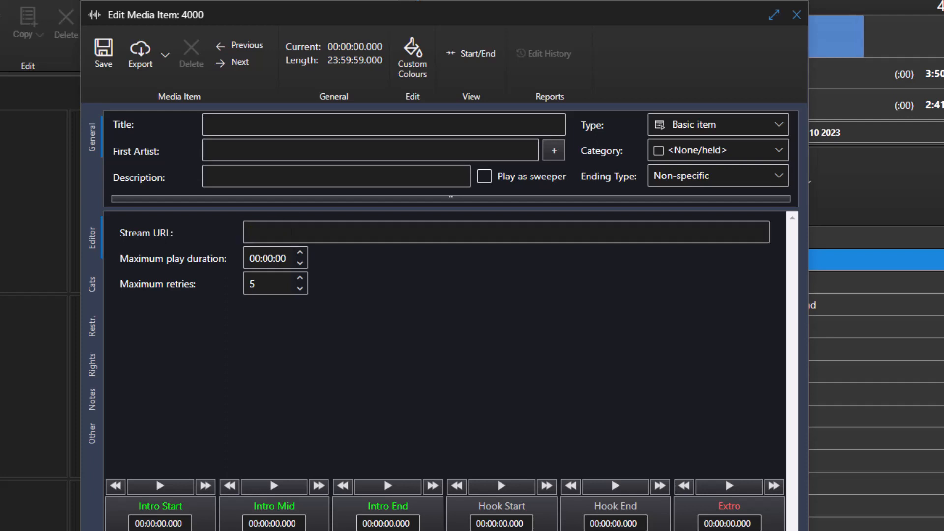
type("https://ukwesta.streaming.broadcast.radio:17010/radioorangeleaf")
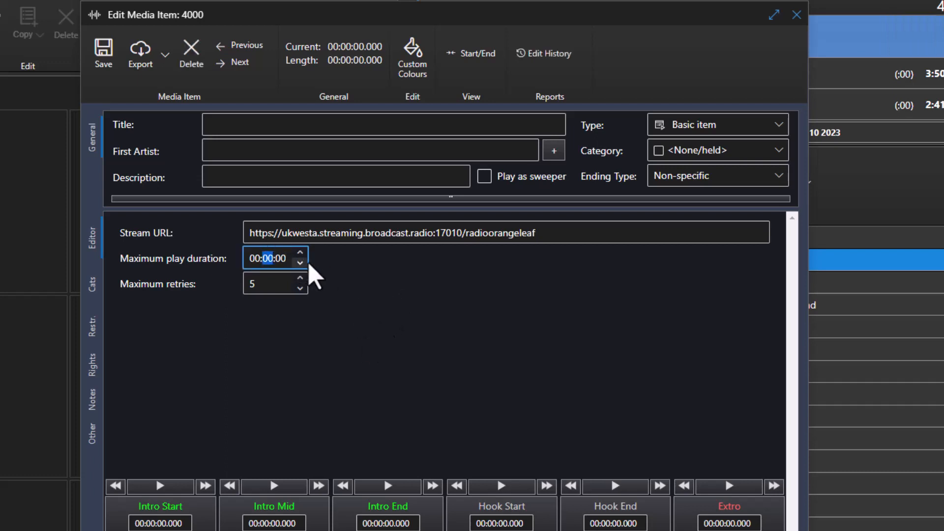
left_click(300, 252)
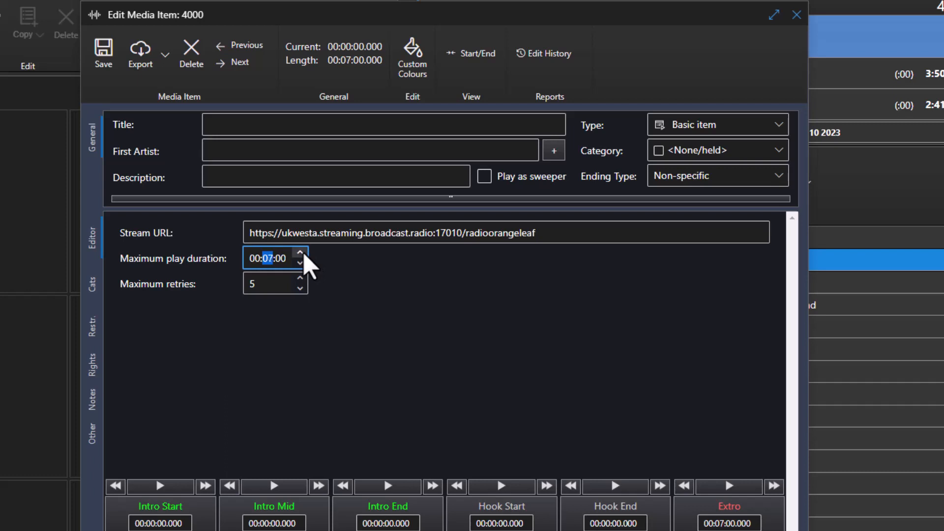
left_click(300, 254)
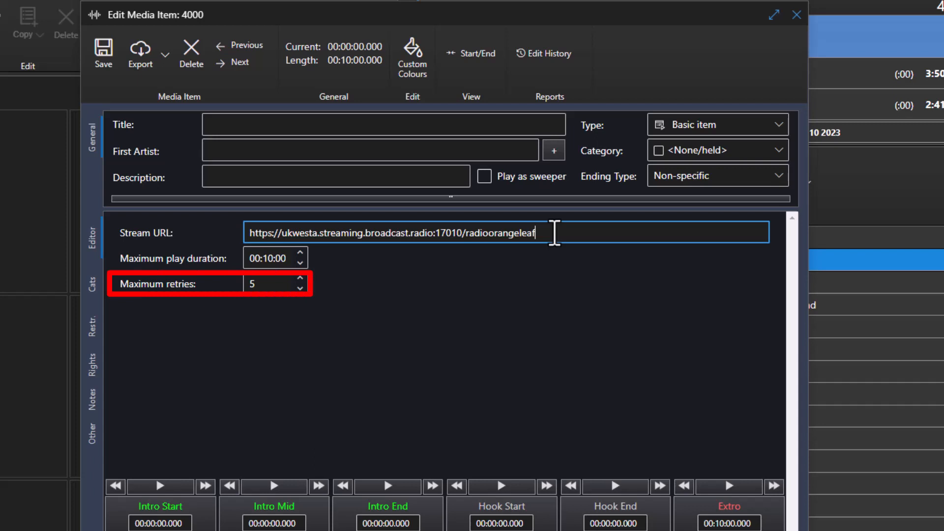
mouse_move(427, 313)
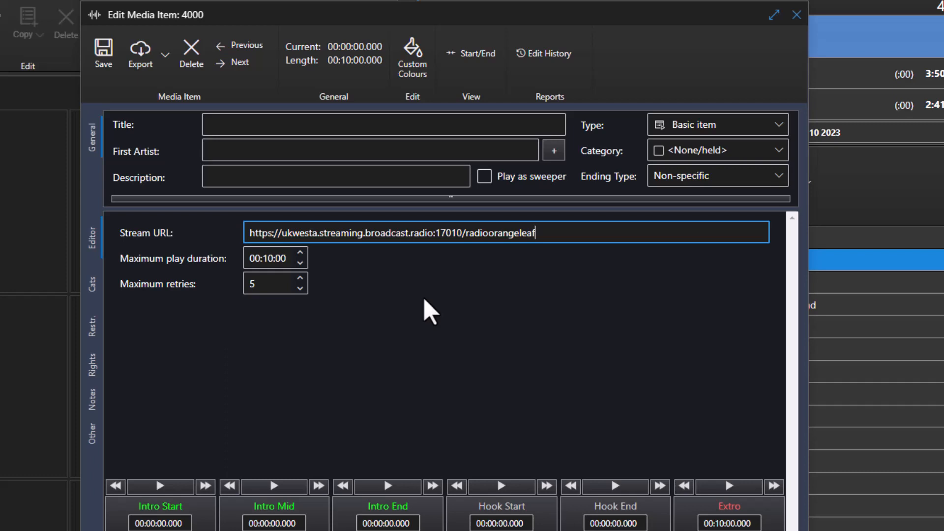
mouse_move(265, 319)
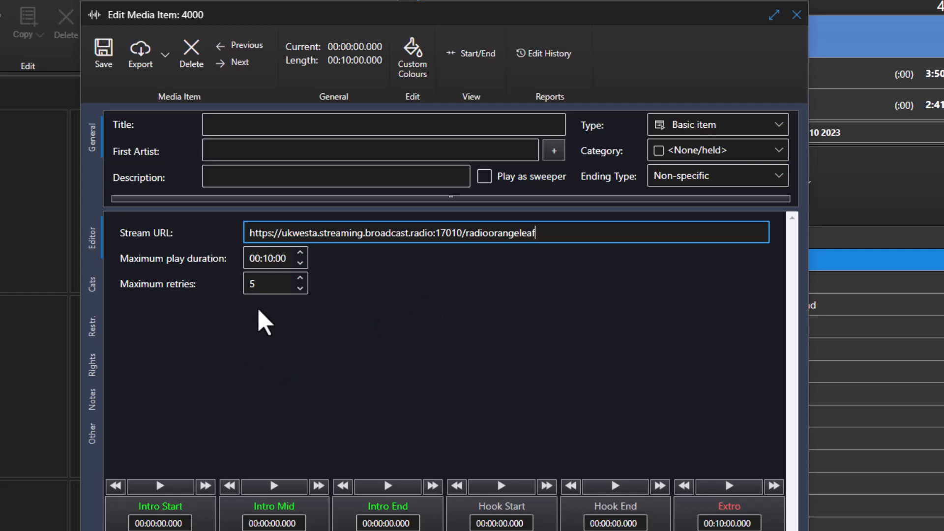
mouse_move(286, 348)
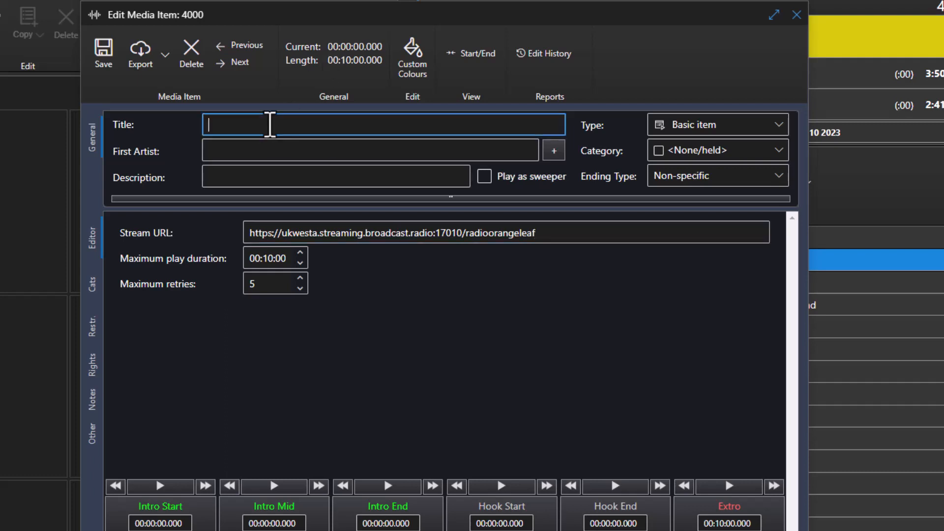
Title item 4000 'Radio Orangeleaf' and close its editor.
type("Radio Orangeleaf")
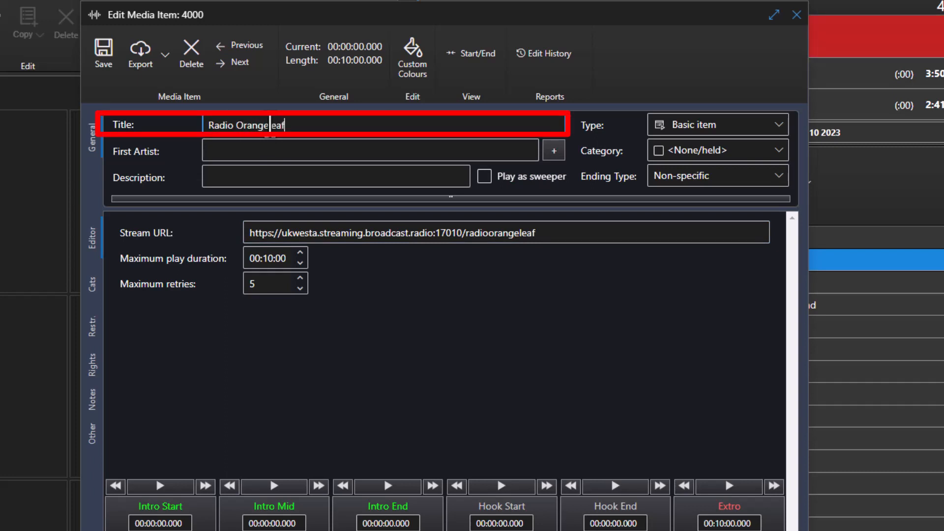
left_click(102, 54)
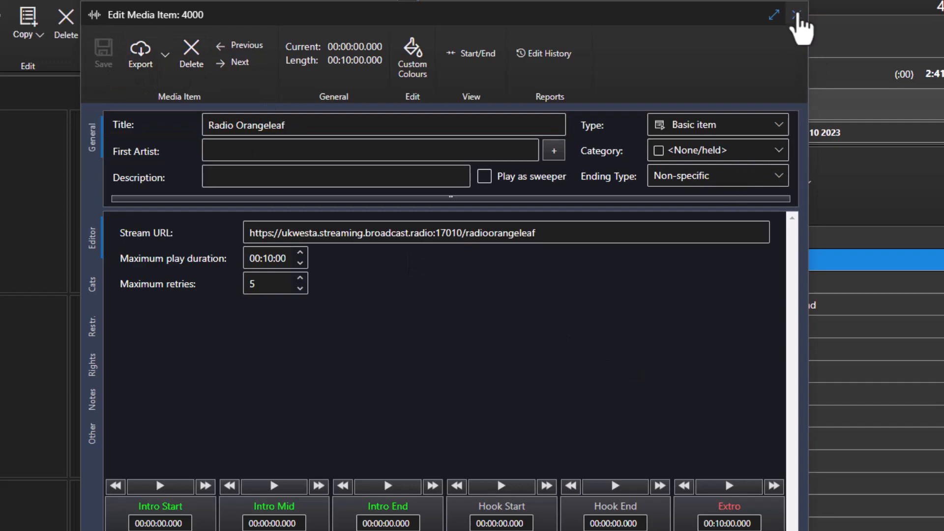
left_click(802, 14)
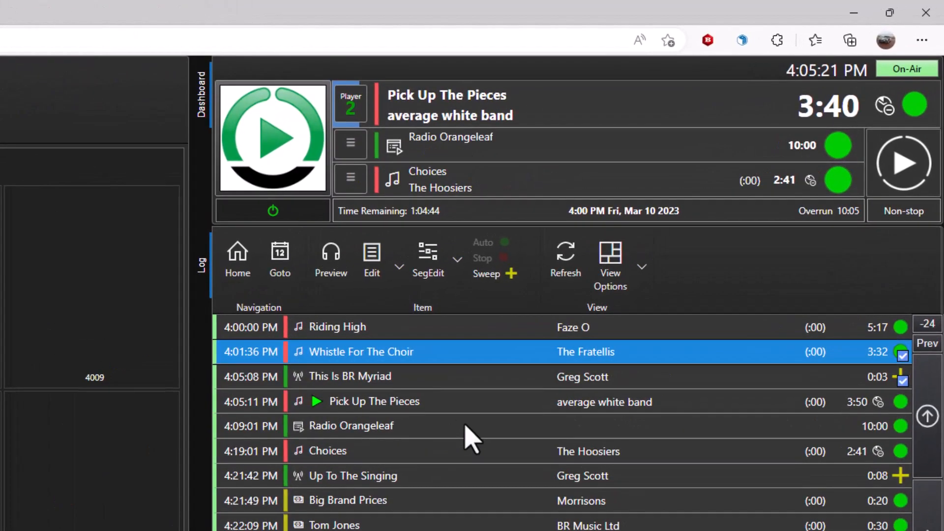
Start Radio Orangeleaf playing on Player 1 in place of the current song.
left_click(903, 163)
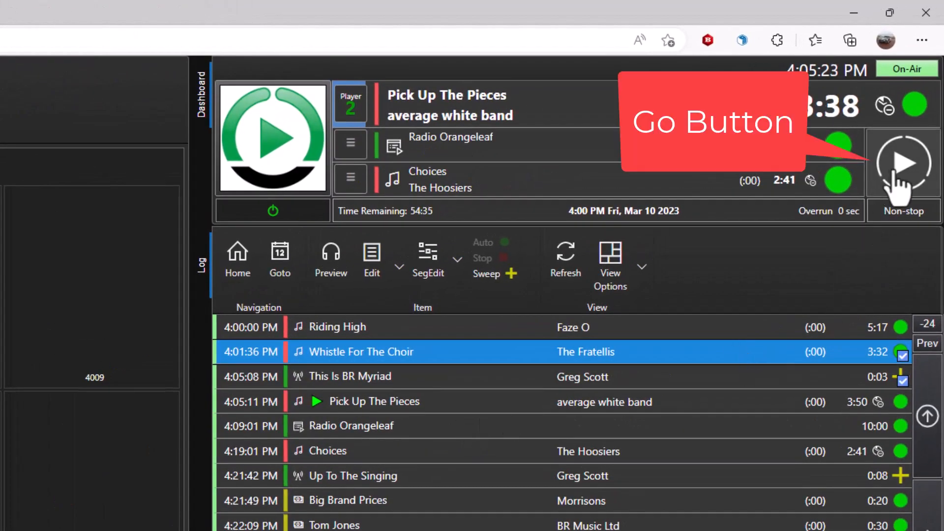
left_click(903, 160)
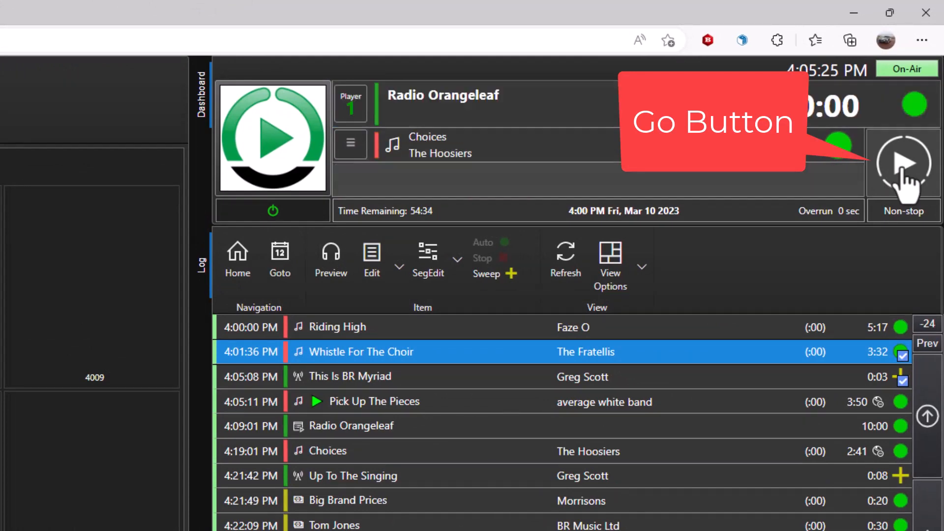
left_click(903, 163)
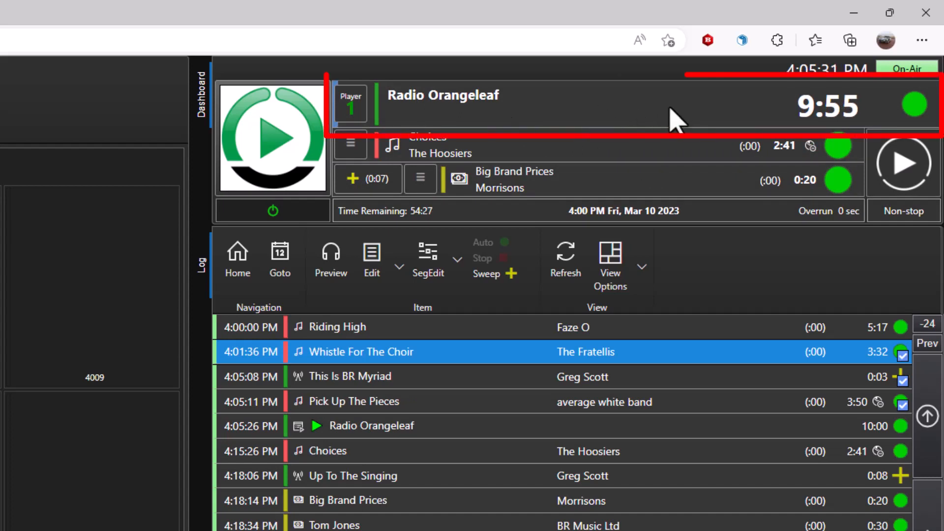
mouse_move(867, 123)
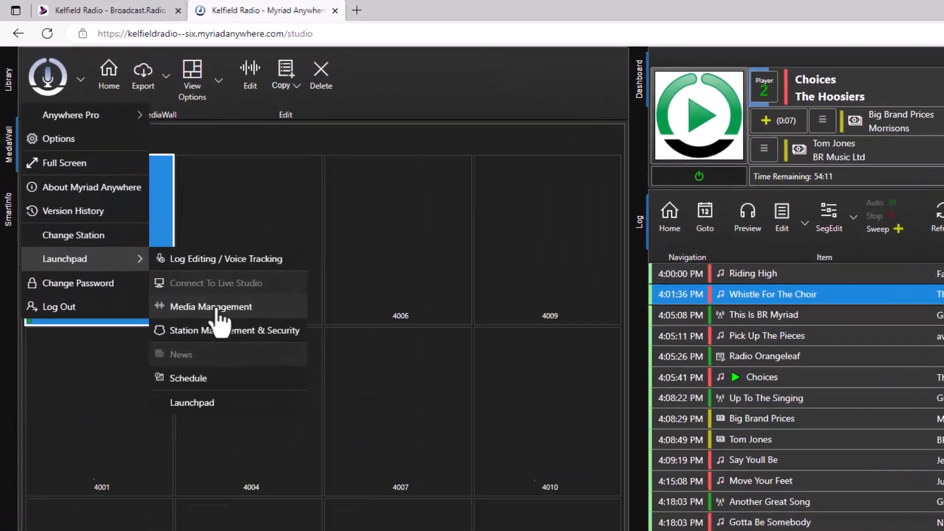
Open the Schedule module's Edit Clock Assignments grid.
left_click(188, 377)
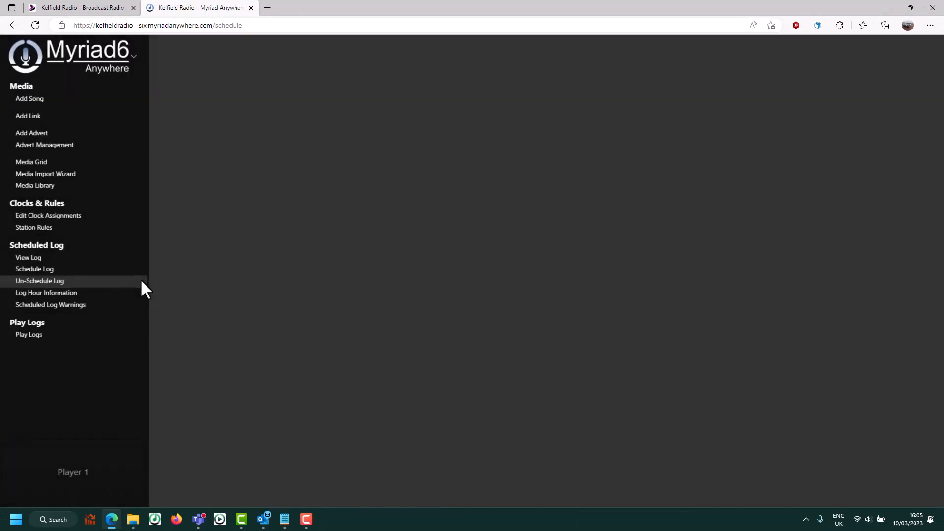
left_click(48, 215)
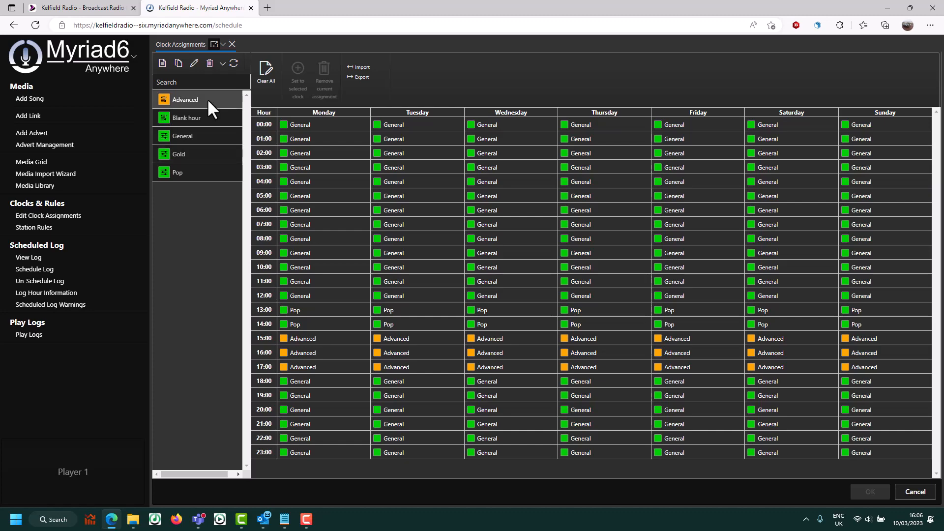
Open the Advanced clock and insert a Media item after row 5.
double_click(185, 100)
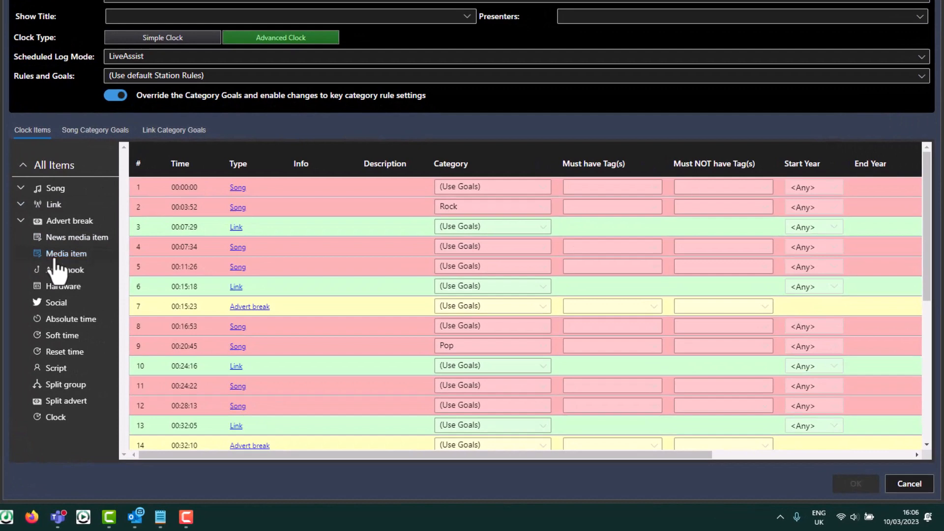
left_click_drag(66, 252, 204, 286)
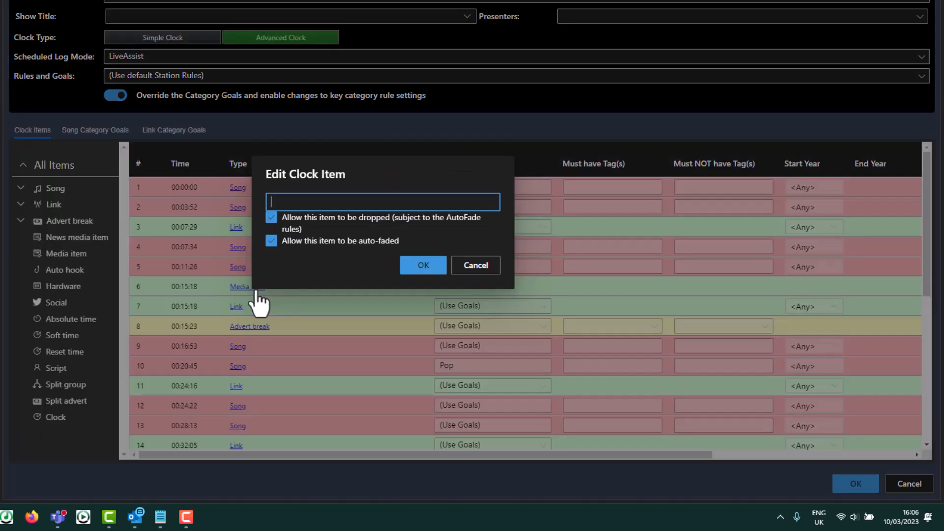
Assign media item 4000 to the new Advanced clock slot.
type("4")
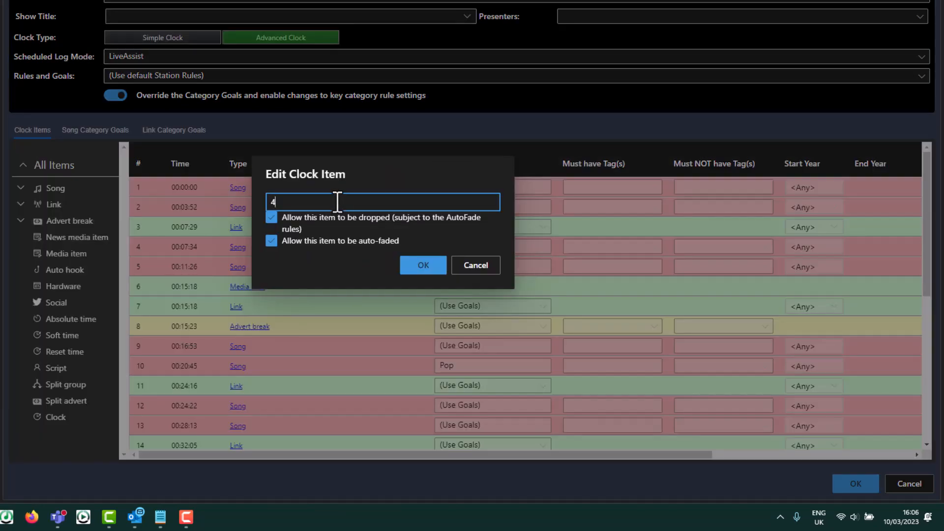
type("000")
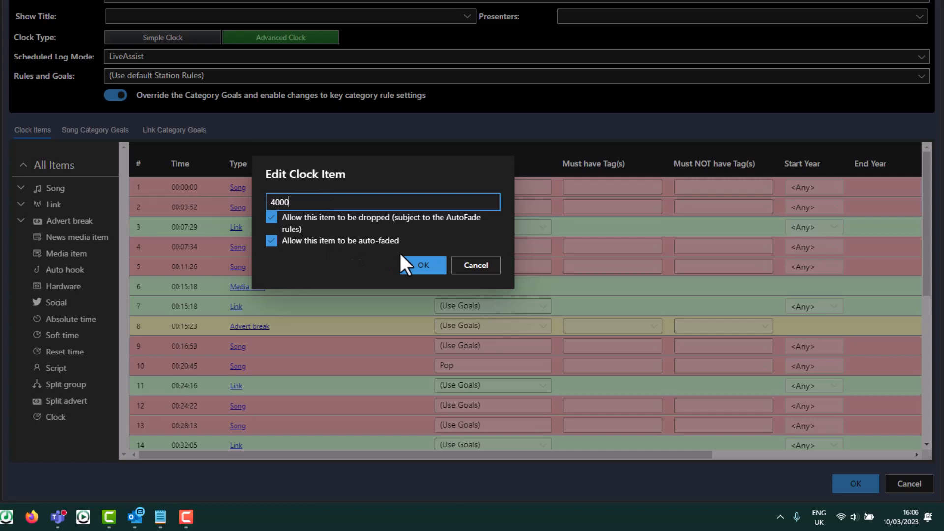
left_click(422, 265)
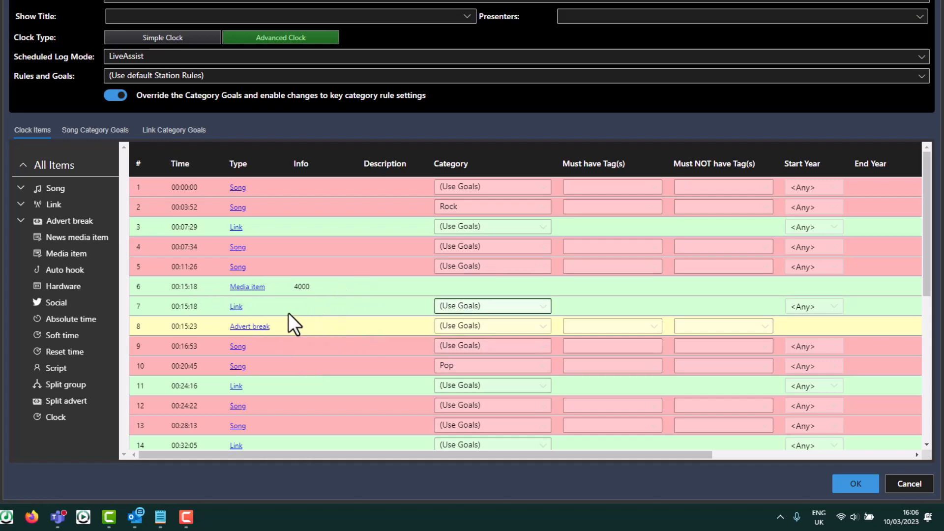
scroll("down", 3)
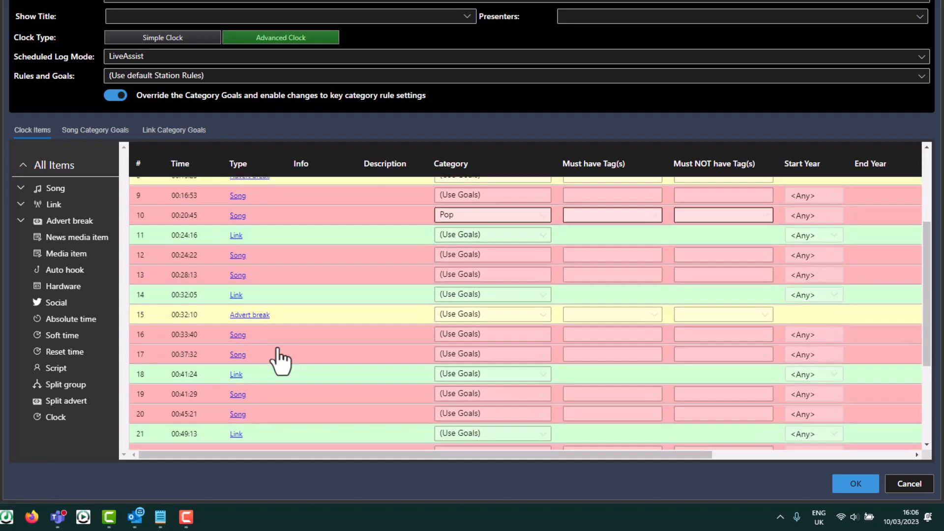
scroll("down", 3)
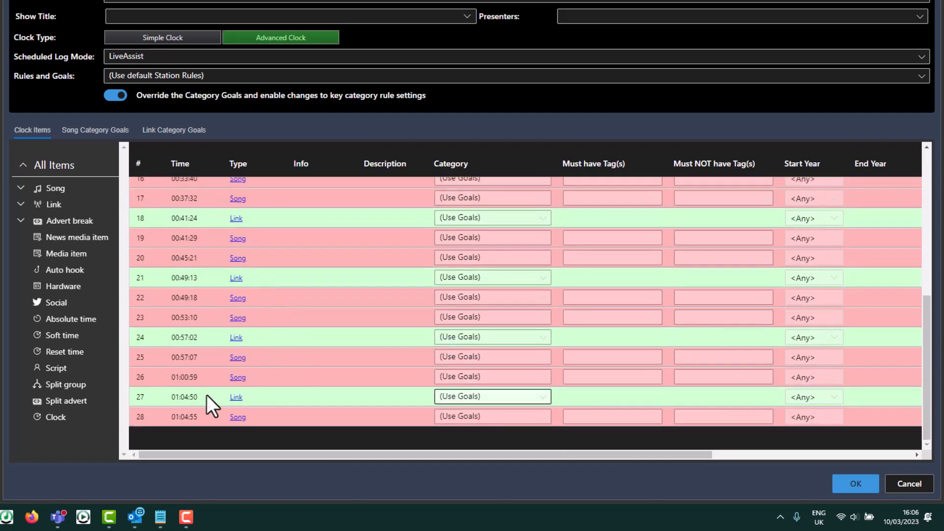
scroll("up", 3)
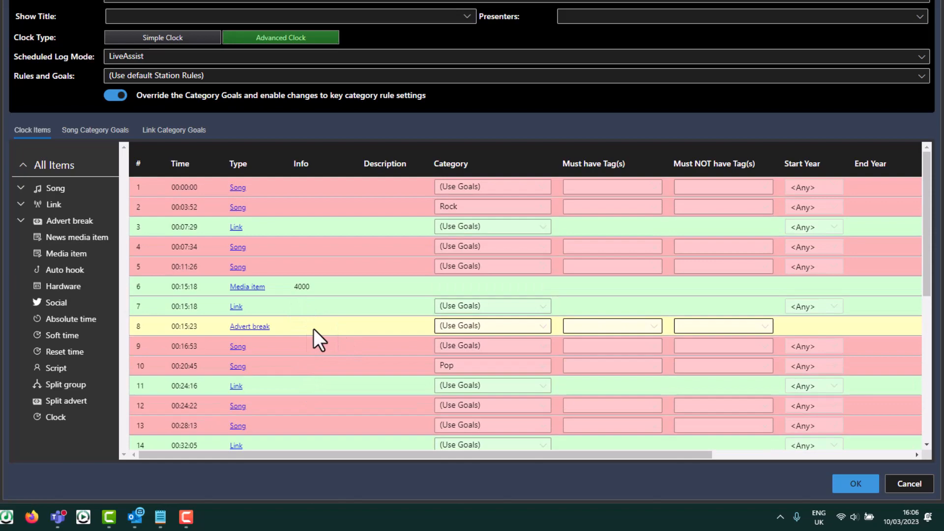